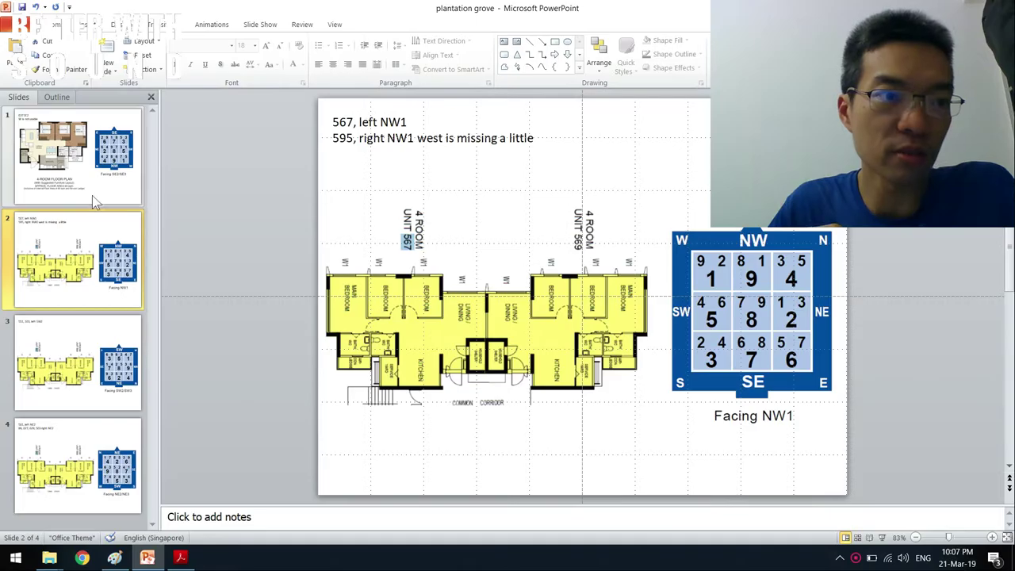
# Flip from the 637 SE2 slide to the units 567/595 slide and back
pyautogui.click(77, 157)
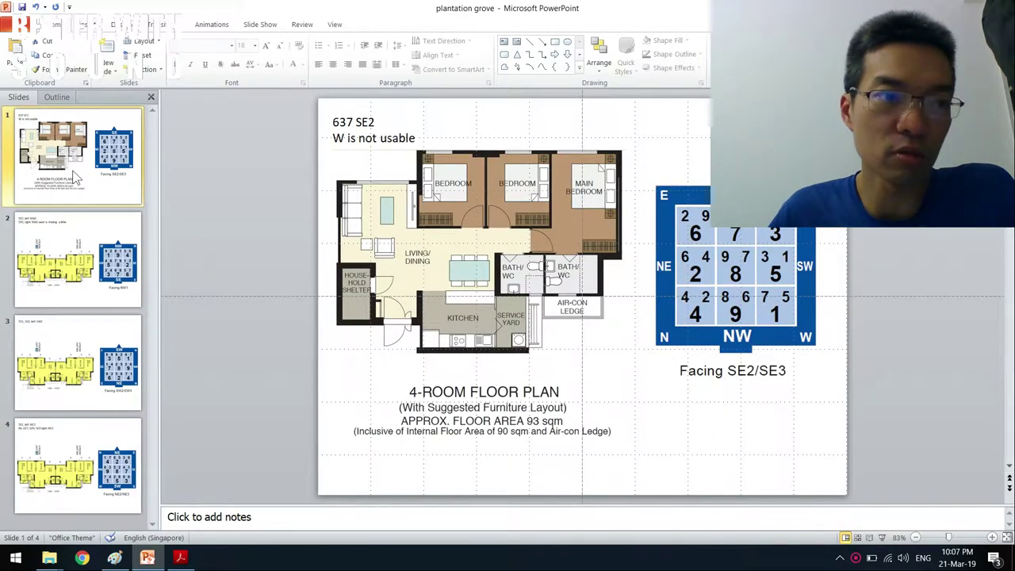
pyautogui.click(77, 259)
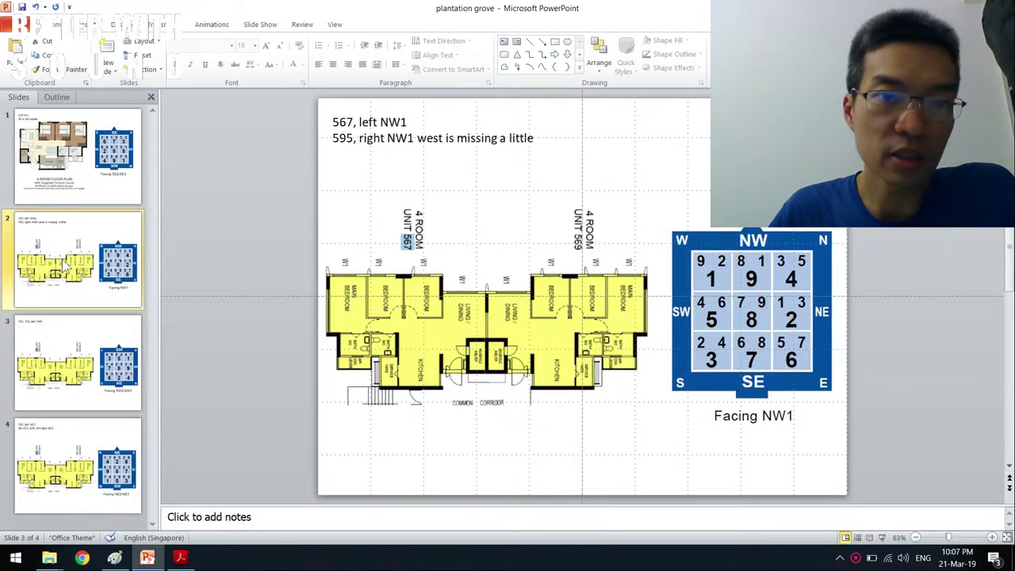
pyautogui.click(77, 155)
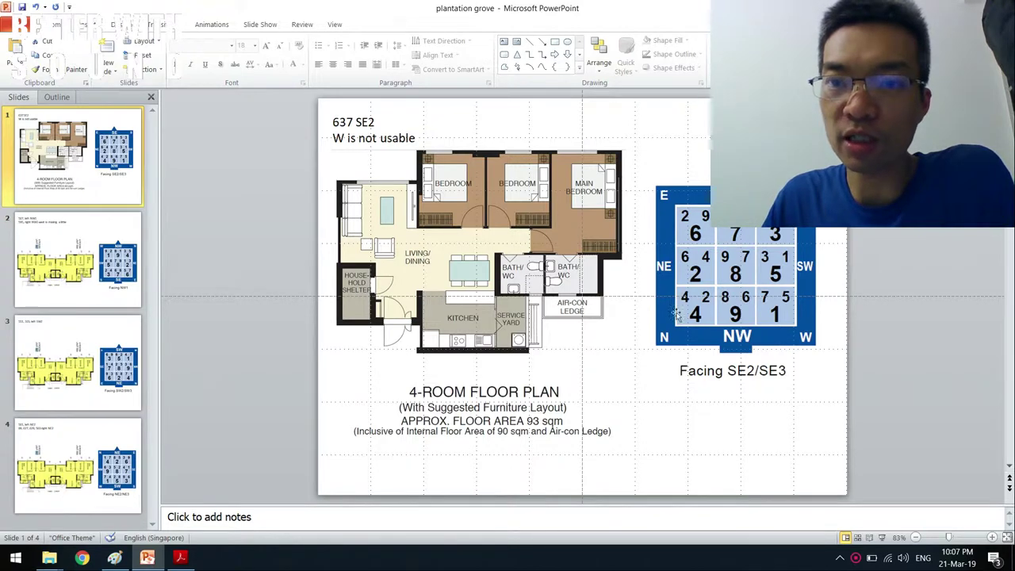
pyautogui.moveTo(684, 330)
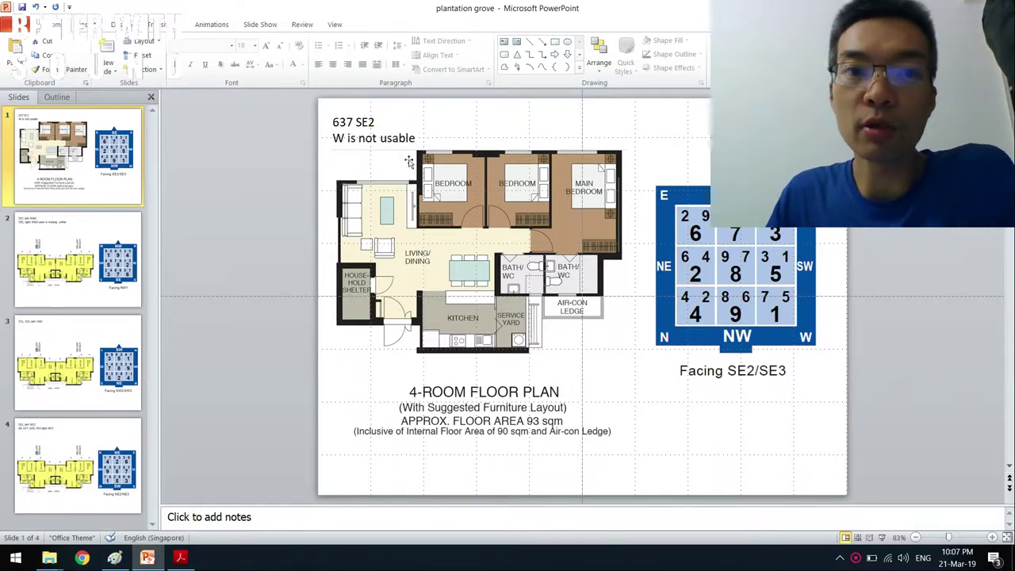
pyautogui.click(373, 130)
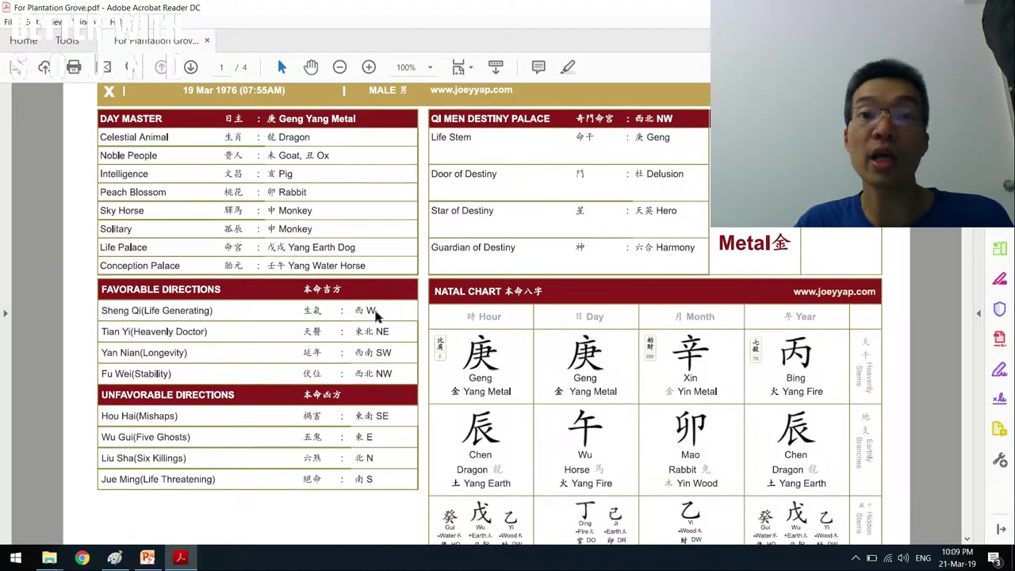
pyautogui.moveTo(158, 316)
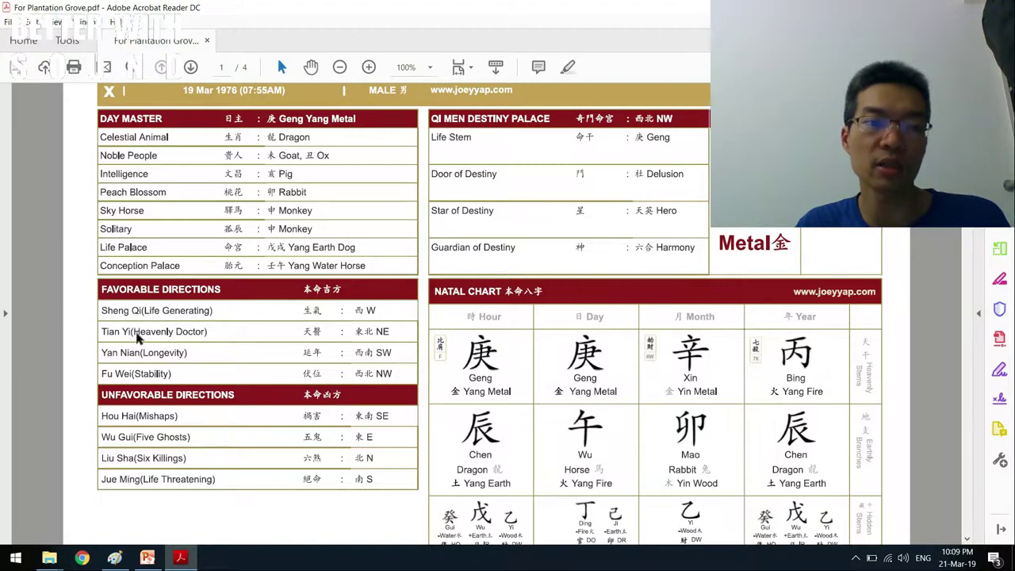
pyautogui.moveTo(168, 339)
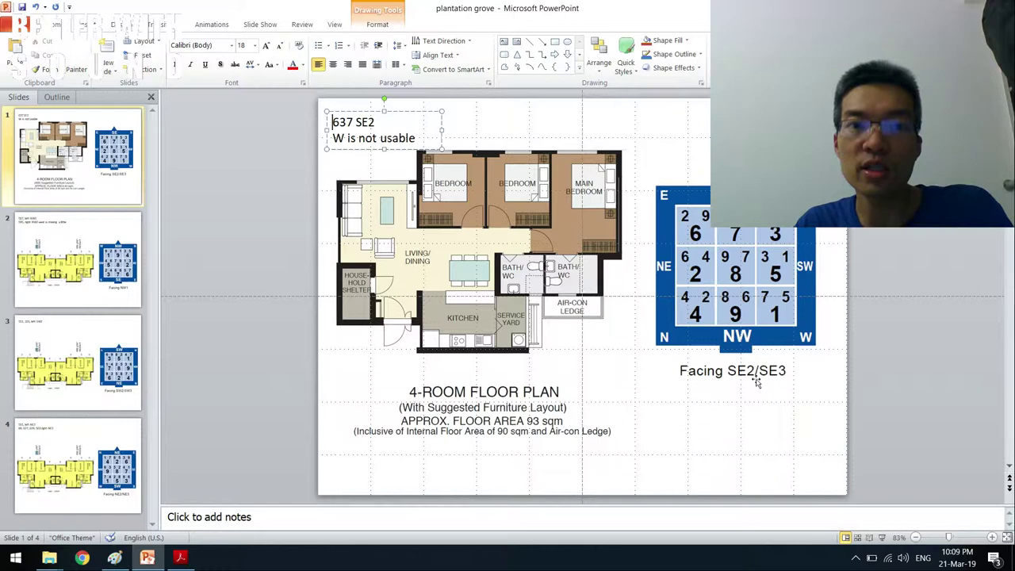
pyautogui.click(912, 268)
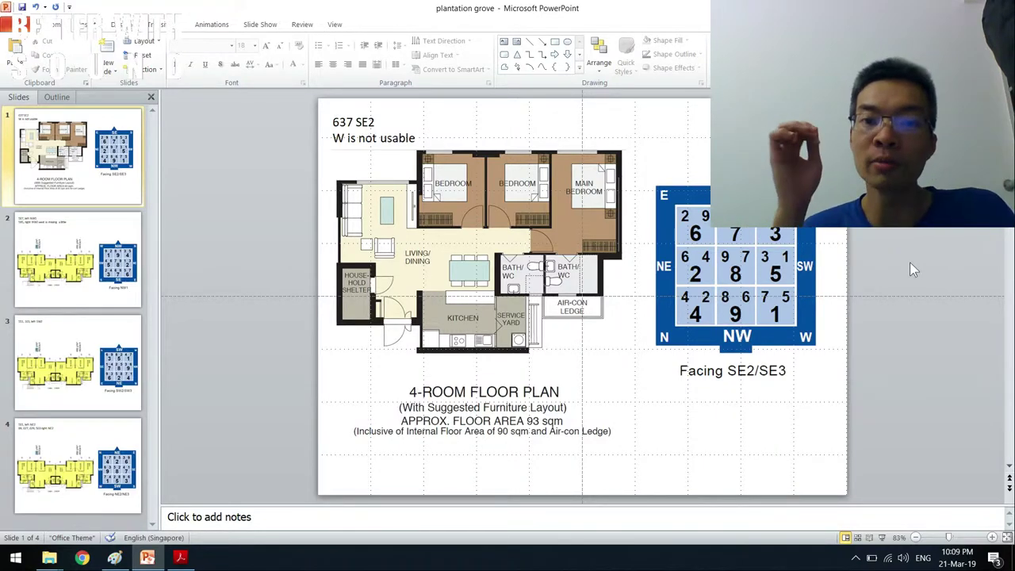
pyautogui.moveTo(341, 157)
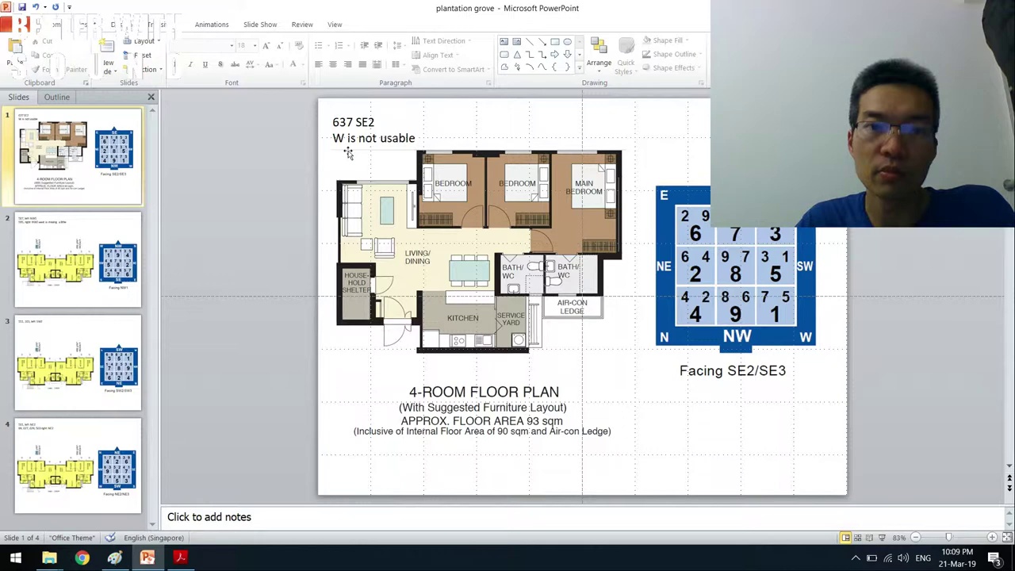
pyautogui.moveTo(529, 308)
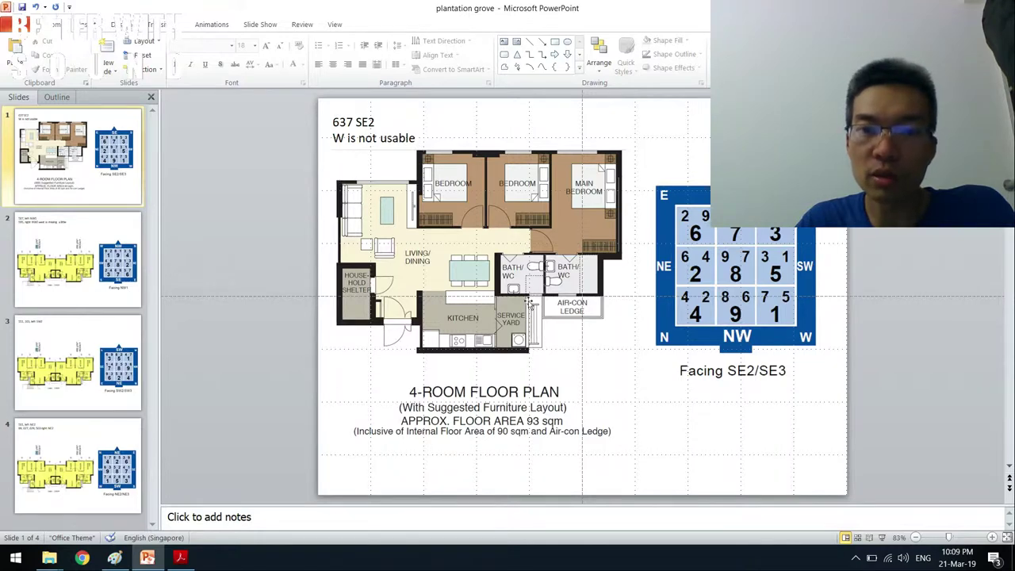
pyautogui.moveTo(619, 348)
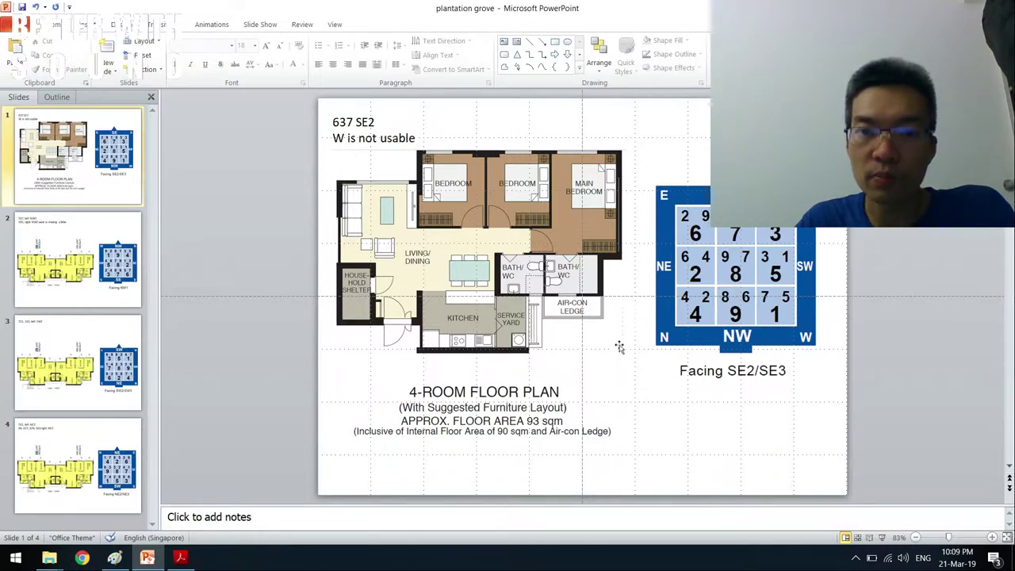
pyautogui.moveTo(805, 403)
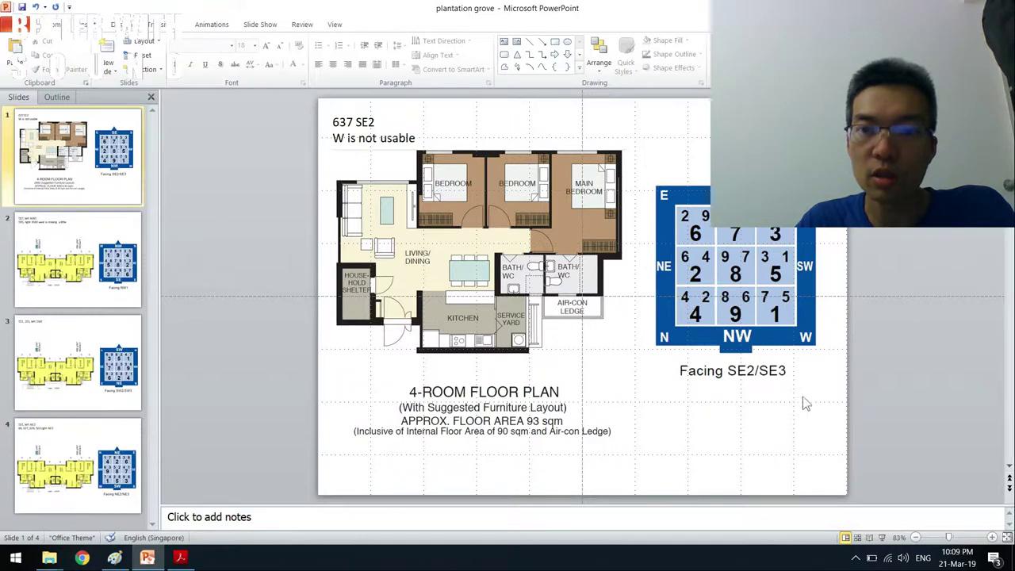
pyautogui.moveTo(777, 318)
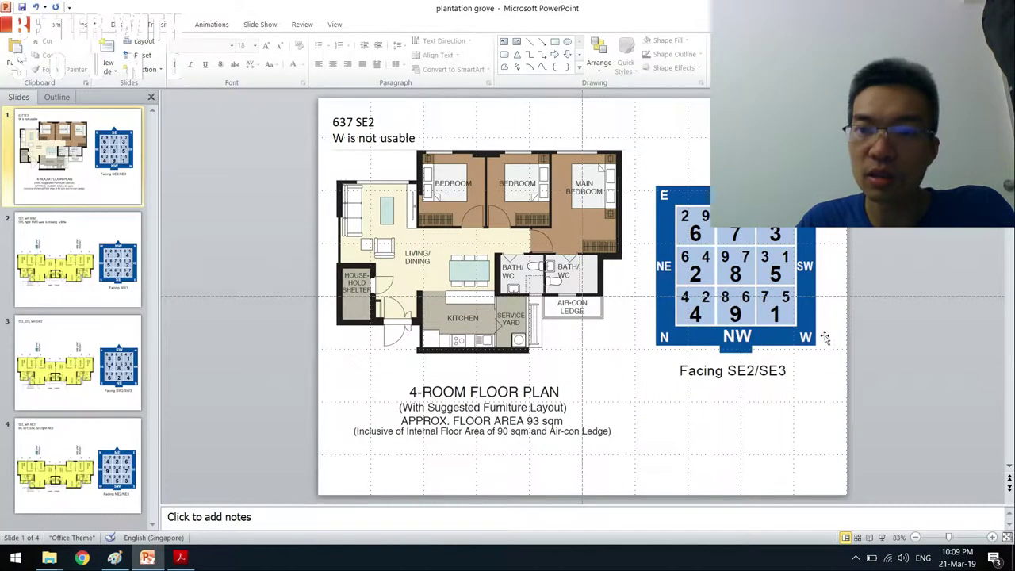
pyautogui.moveTo(435, 263)
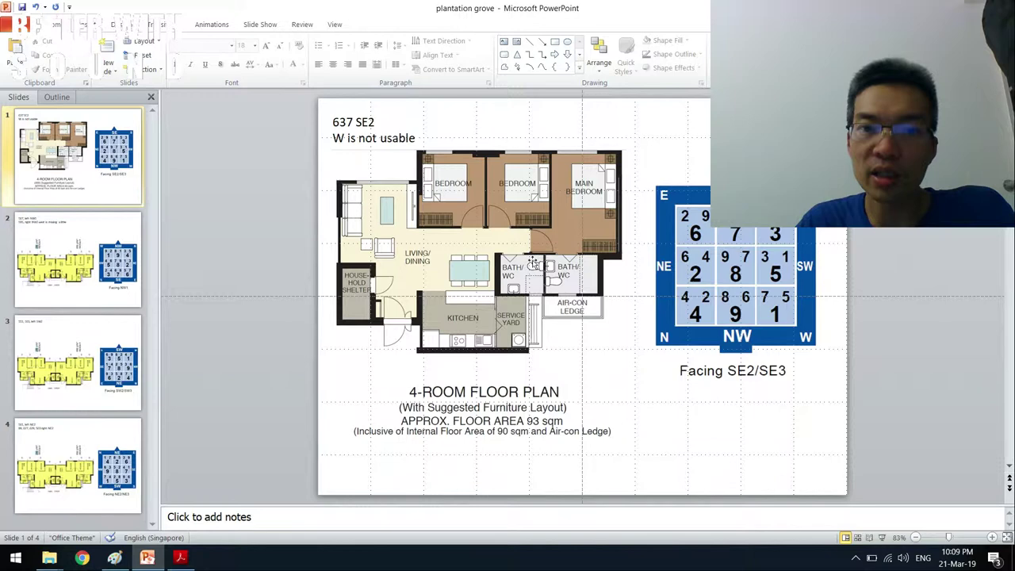
pyautogui.moveTo(547, 349)
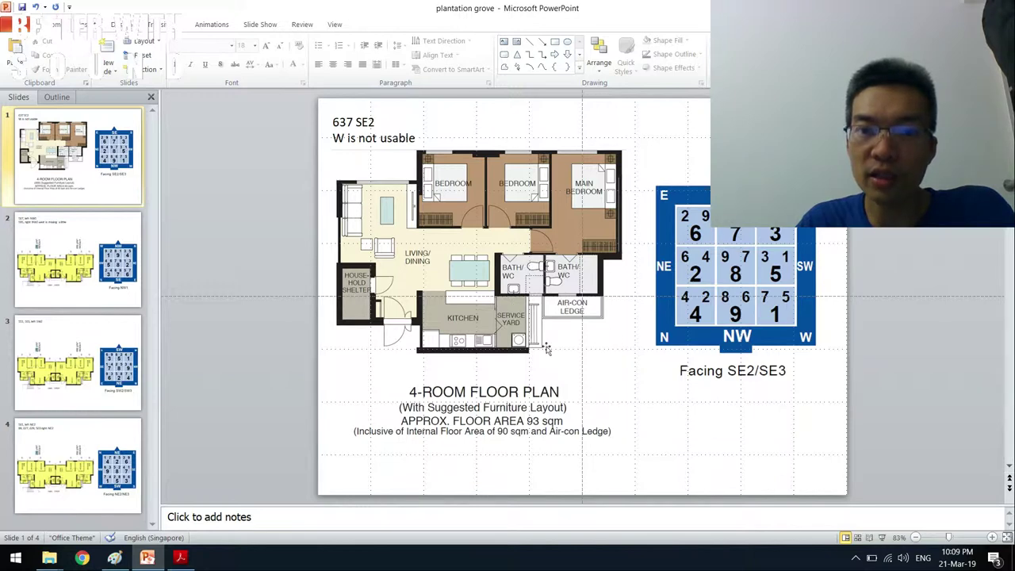
pyautogui.moveTo(379, 153)
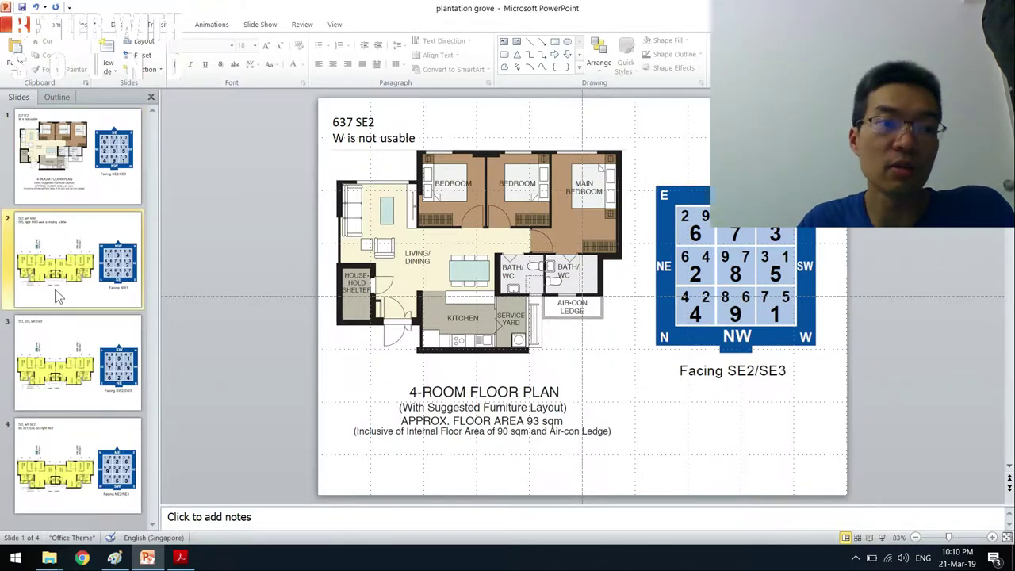
# Show the Facing NW1 slide for units 567 and 595, then the Facing SW2/SW3 slide
pyautogui.click(77, 260)
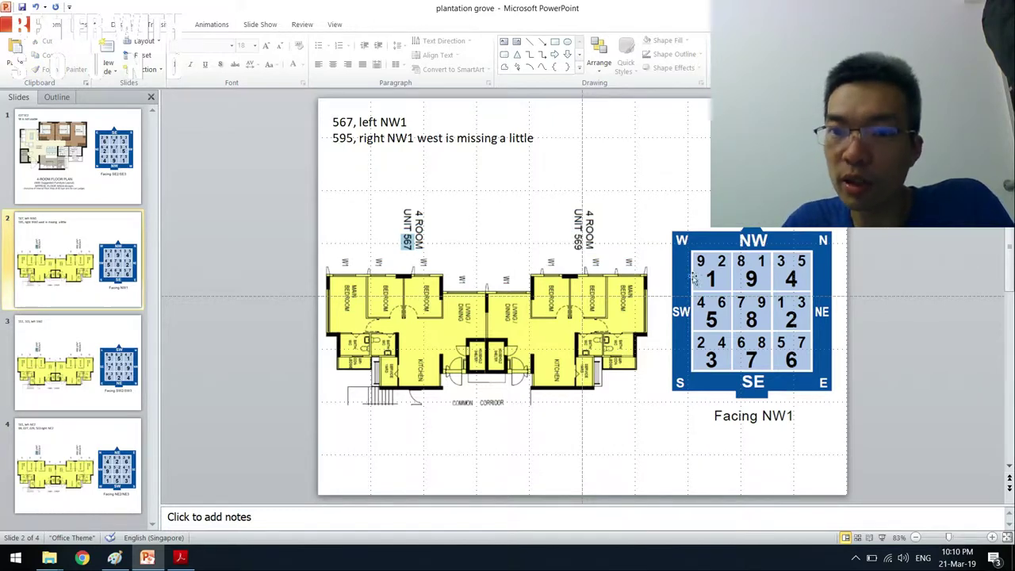
pyautogui.moveTo(386, 222)
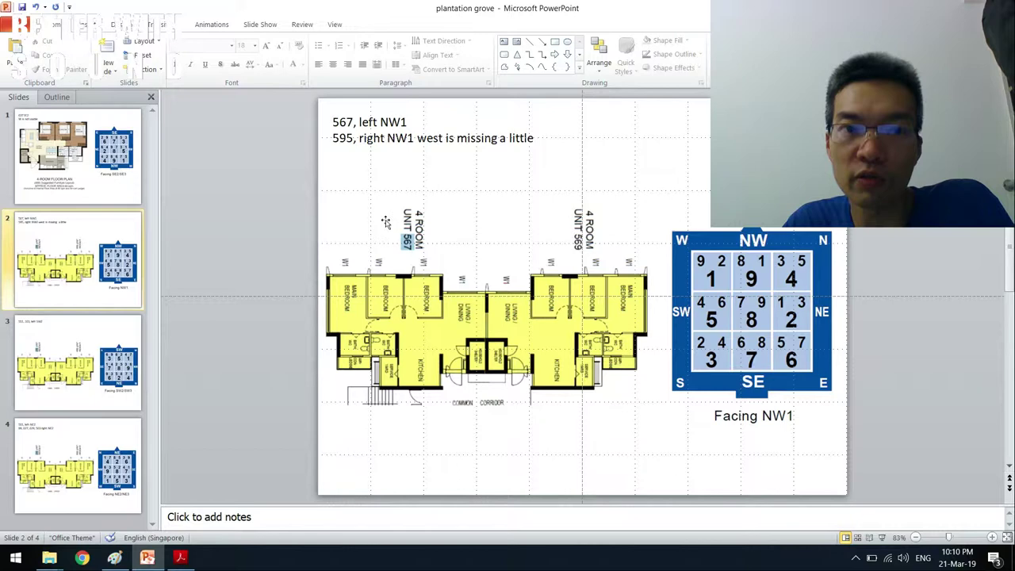
pyautogui.moveTo(357, 312)
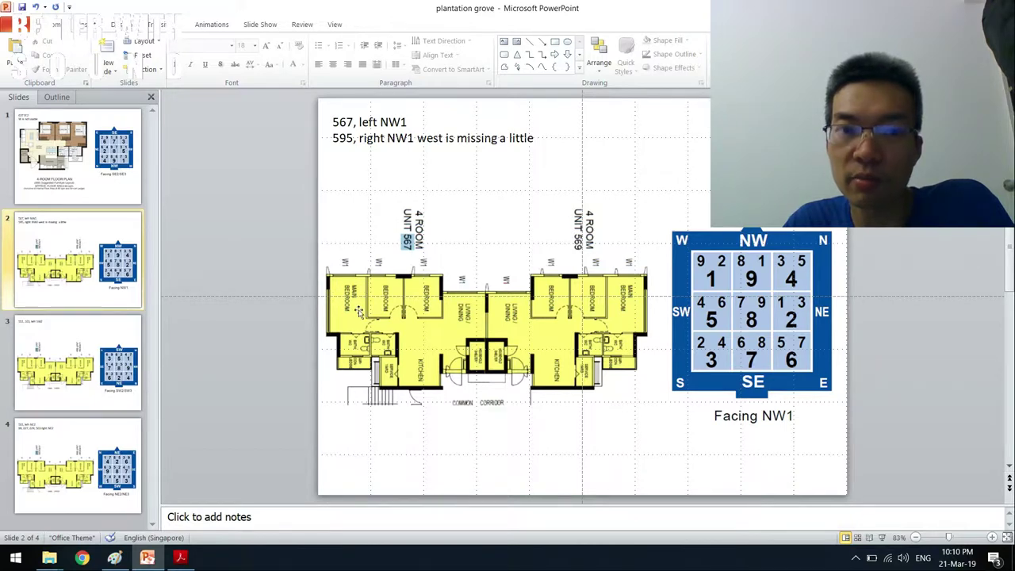
pyautogui.moveTo(357, 311)
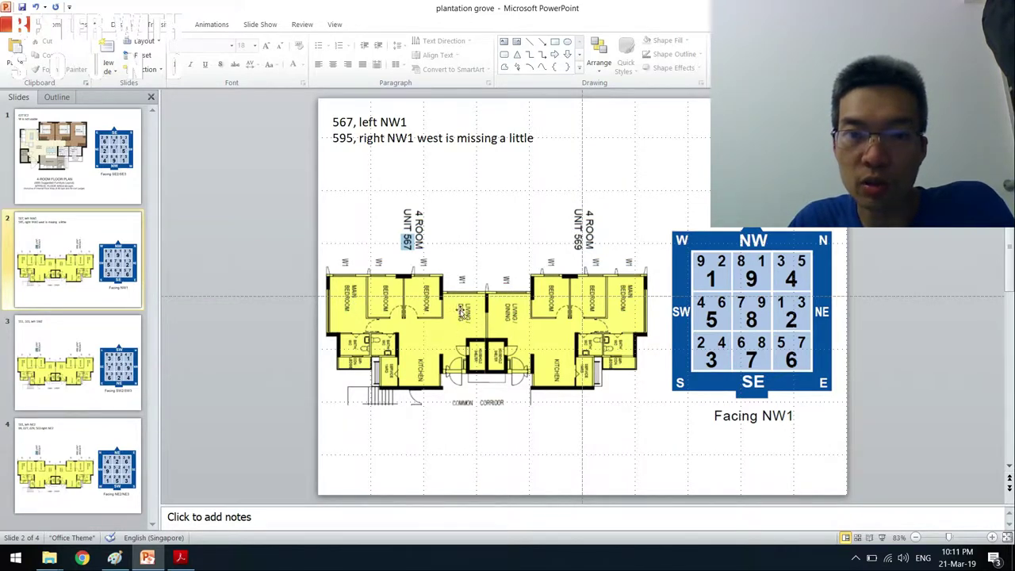
pyautogui.moveTo(456, 325)
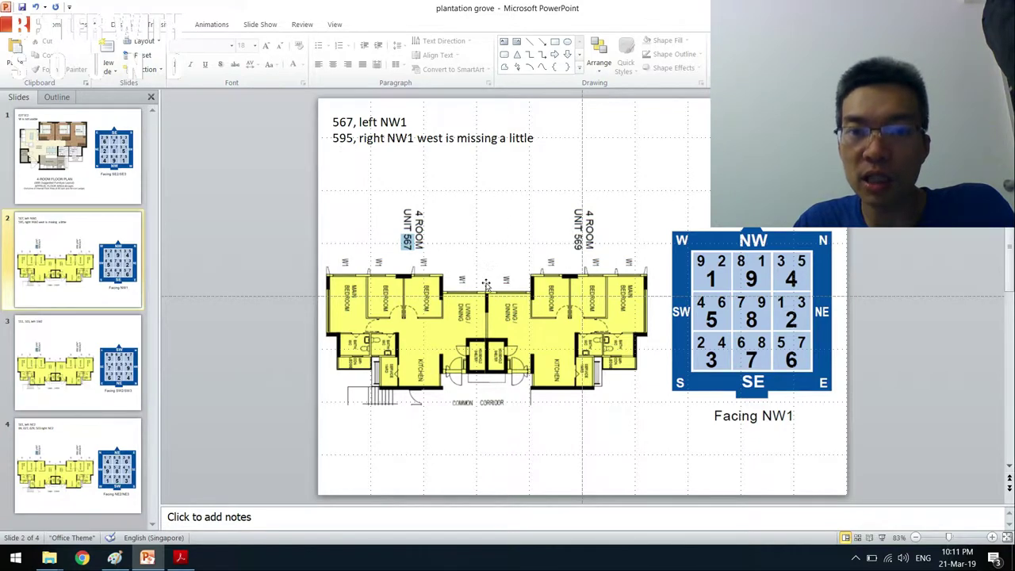
pyautogui.moveTo(657, 395)
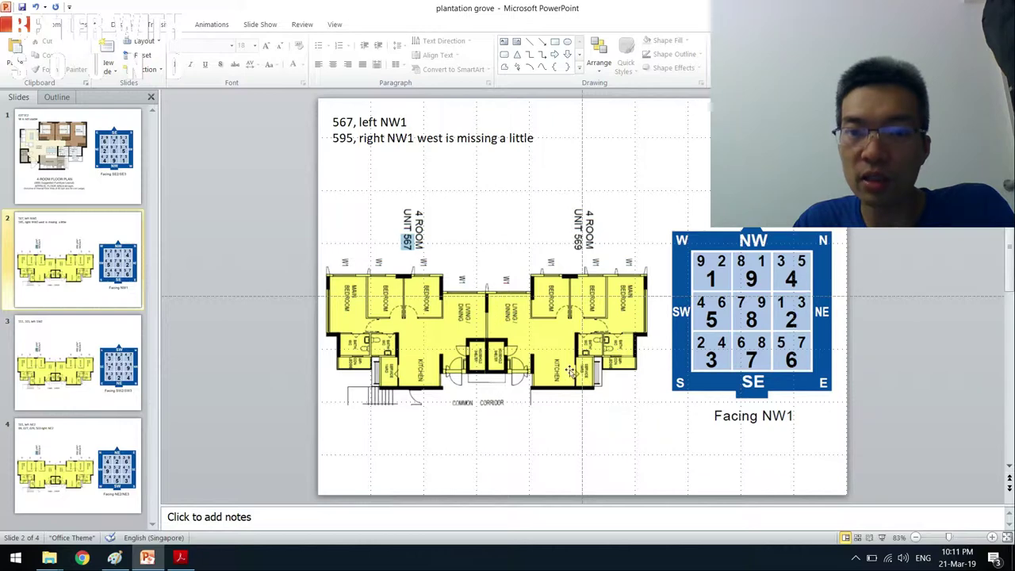
pyautogui.moveTo(534, 292)
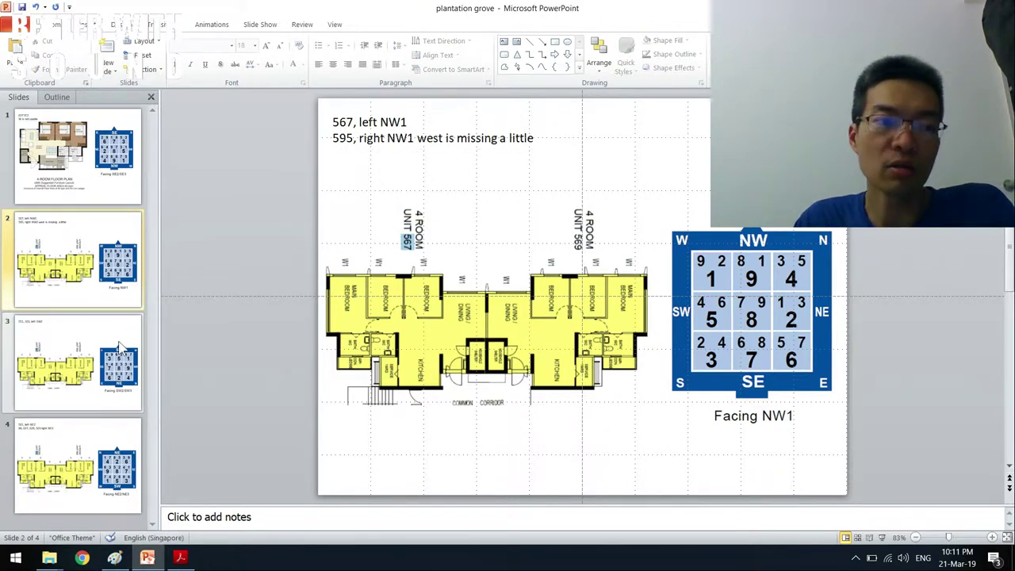
pyautogui.click(77, 363)
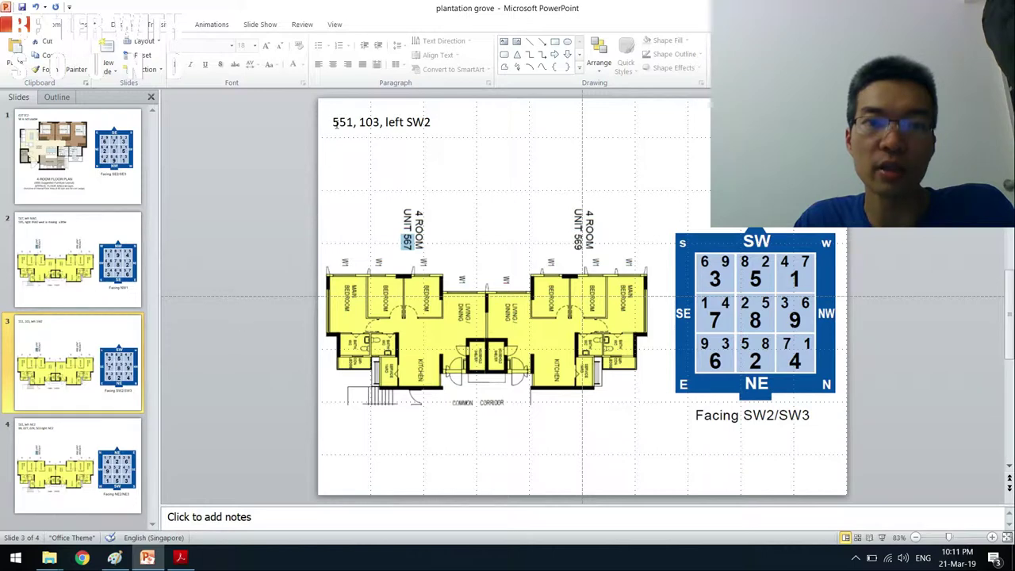
pyautogui.moveTo(536, 316)
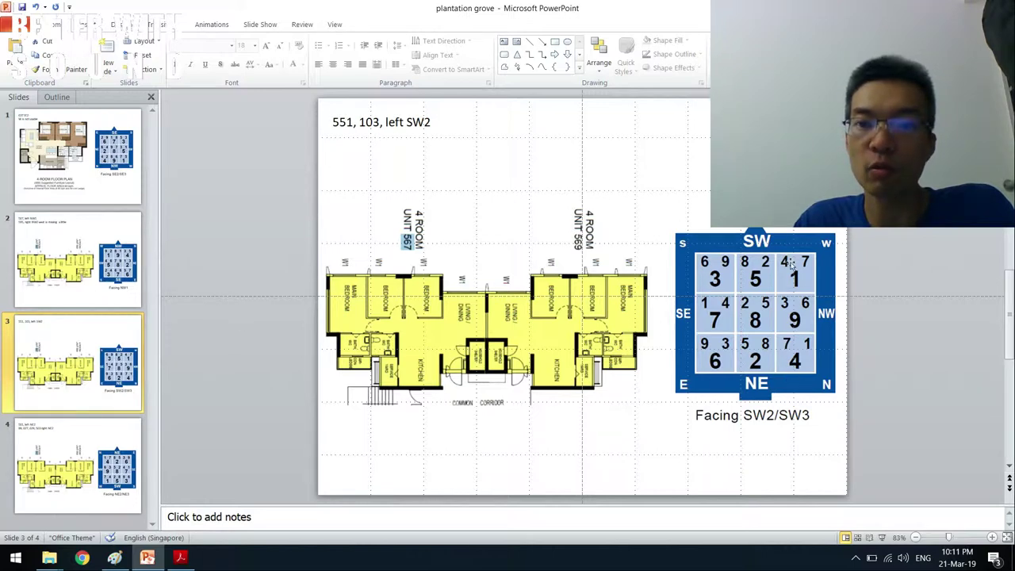
pyautogui.moveTo(432, 318)
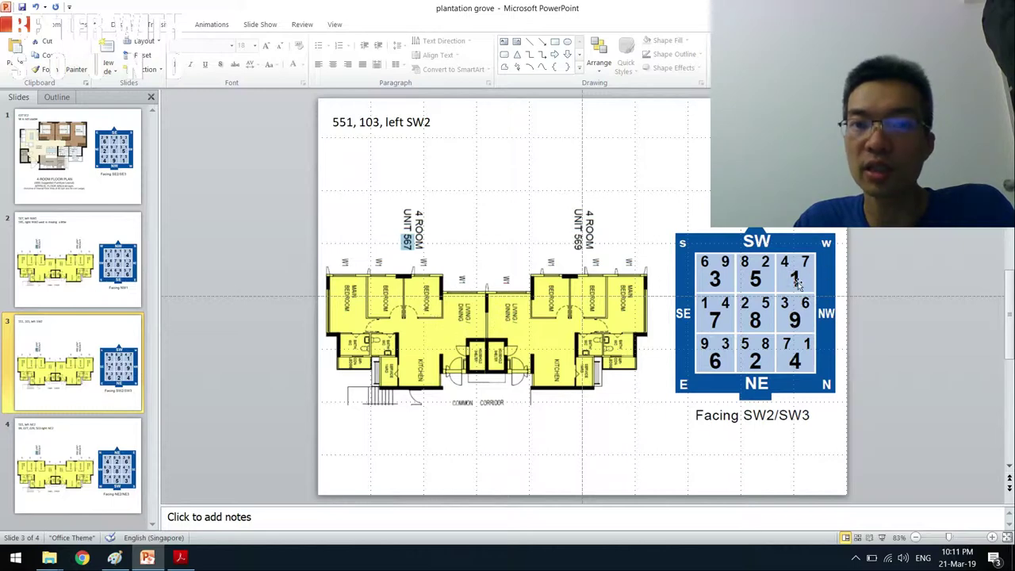
pyautogui.moveTo(428, 285)
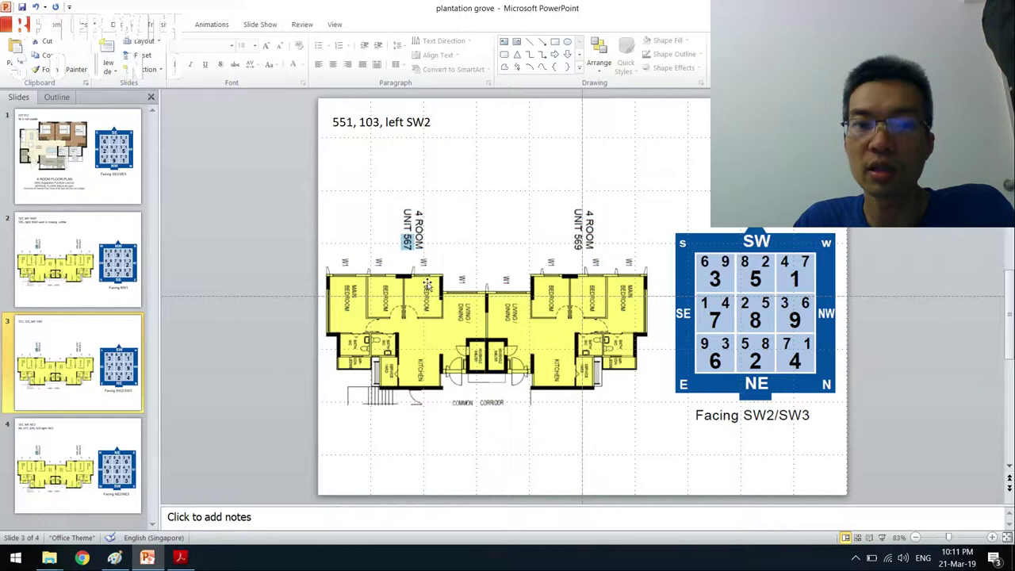
pyautogui.moveTo(440, 284)
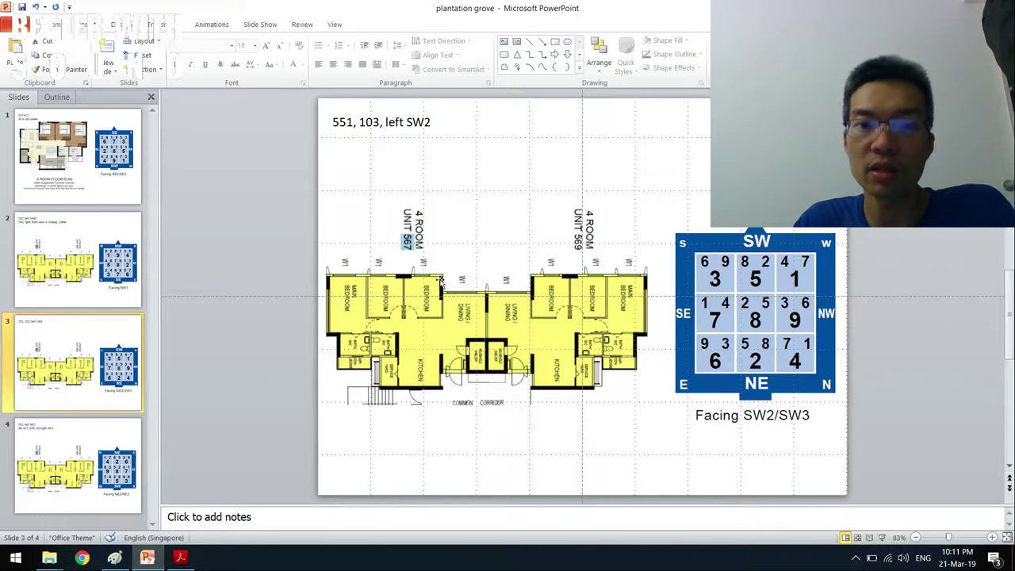
pyautogui.moveTo(482, 288)
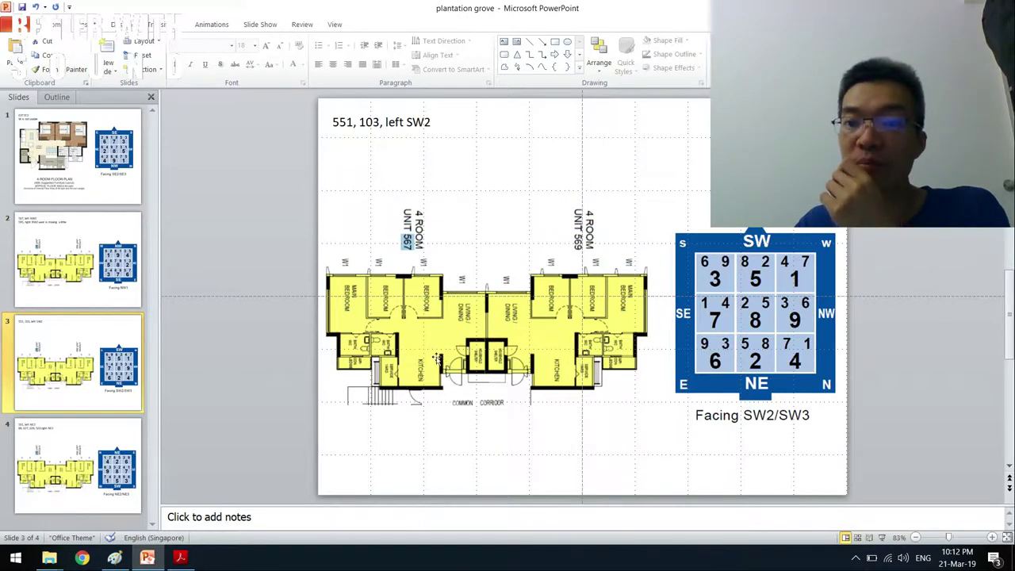
pyautogui.moveTo(421, 337)
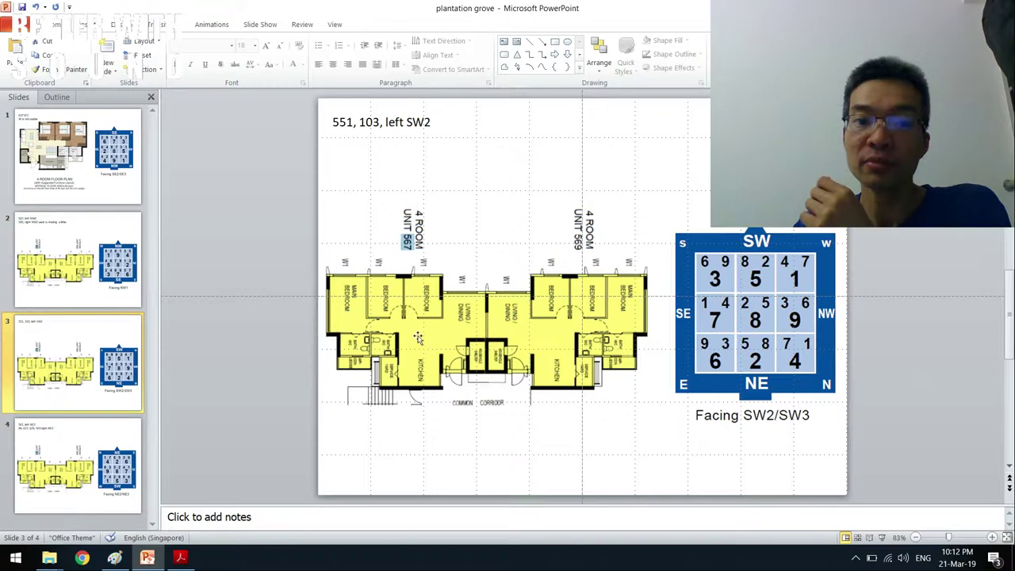
pyautogui.moveTo(432, 299)
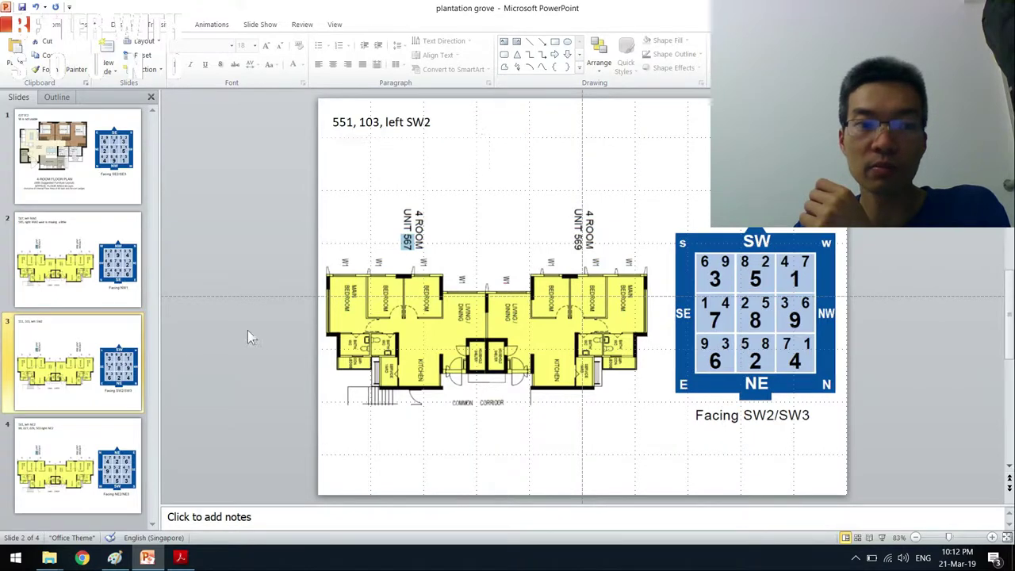
# Display slide 4 with the 501 and 89/627/629/503 NE2 plans and NE2/NE3 chart
pyautogui.click(77, 362)
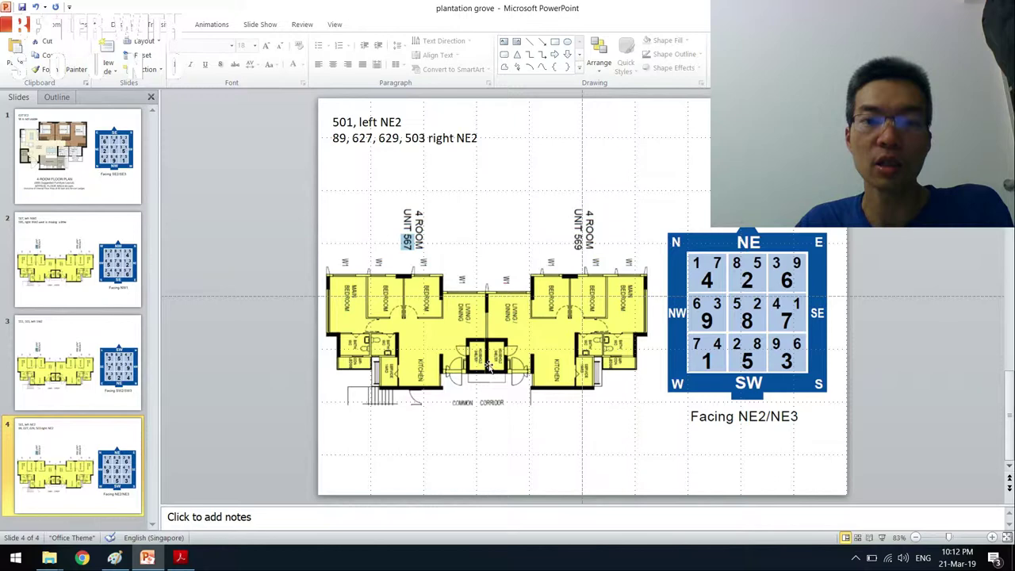
pyautogui.moveTo(415, 270)
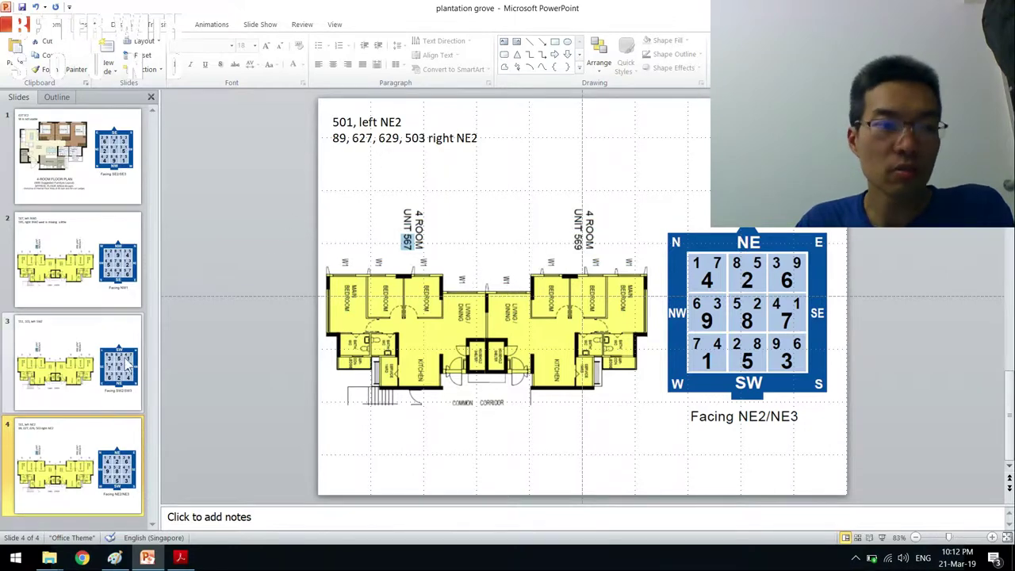
pyautogui.click(78, 363)
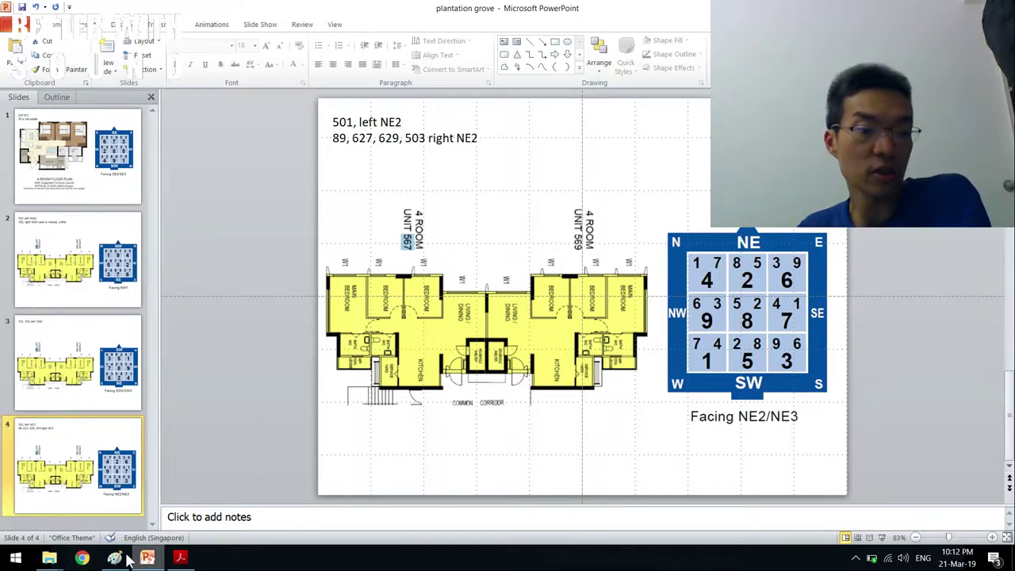
pyautogui.click(113, 558)
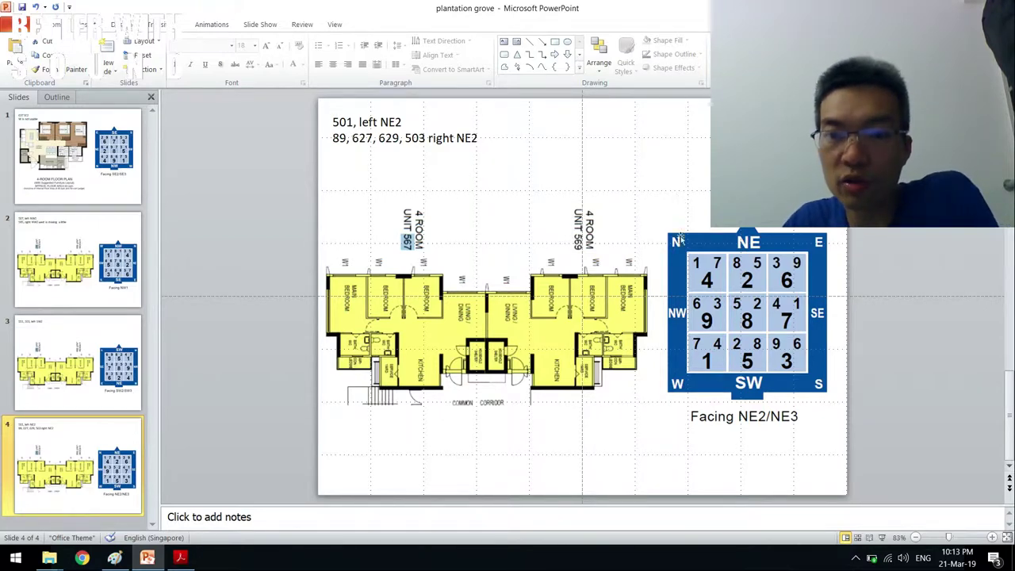
pyautogui.moveTo(361, 337)
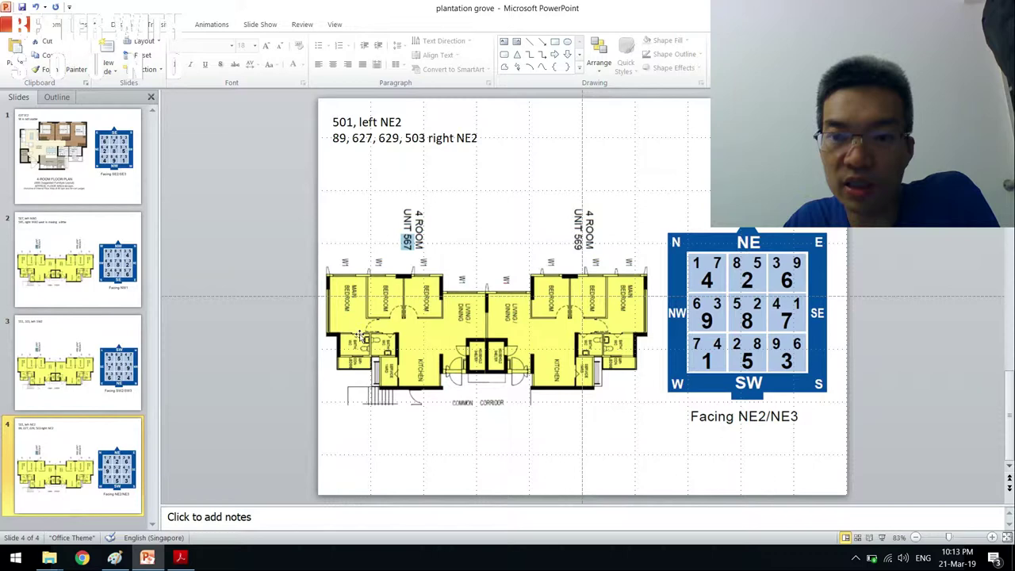
pyautogui.moveTo(614, 363)
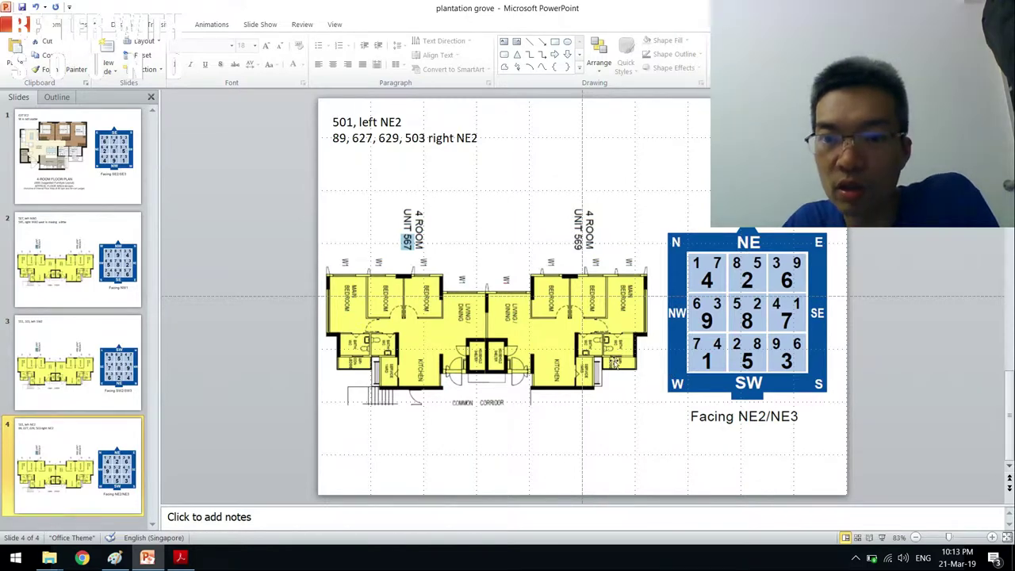
pyautogui.moveTo(486, 325)
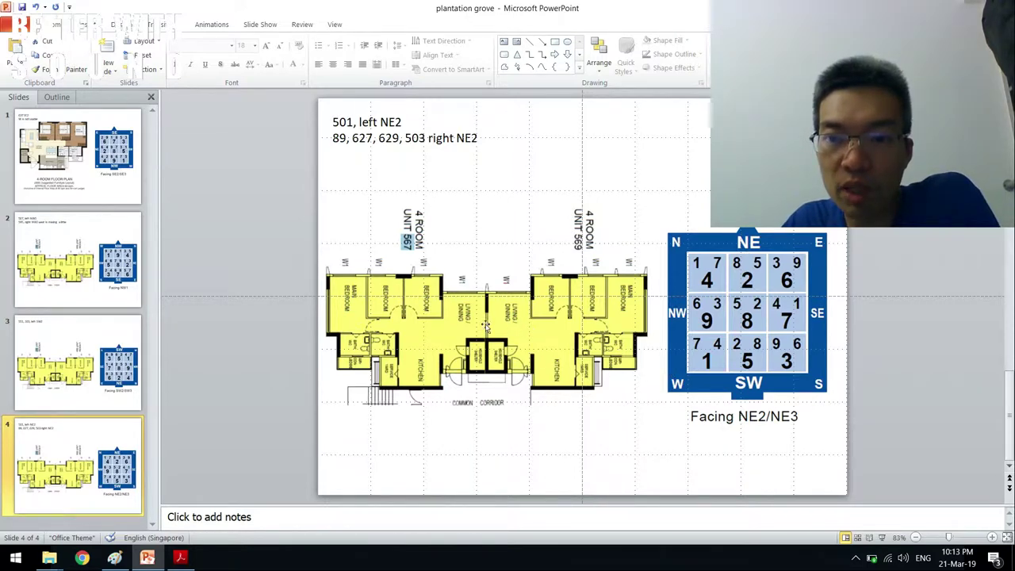
pyautogui.moveTo(583, 319)
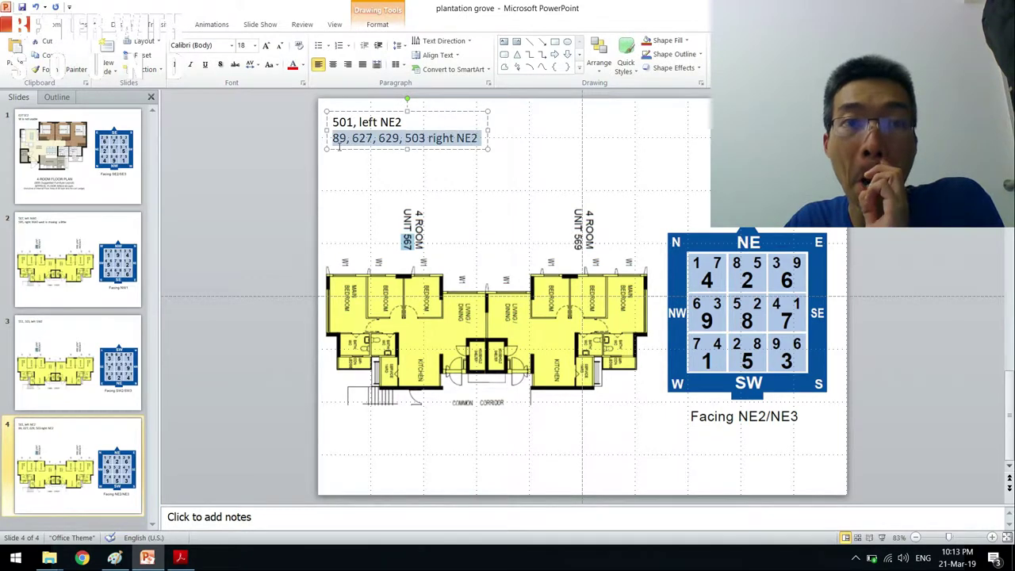
pyautogui.click(77, 258)
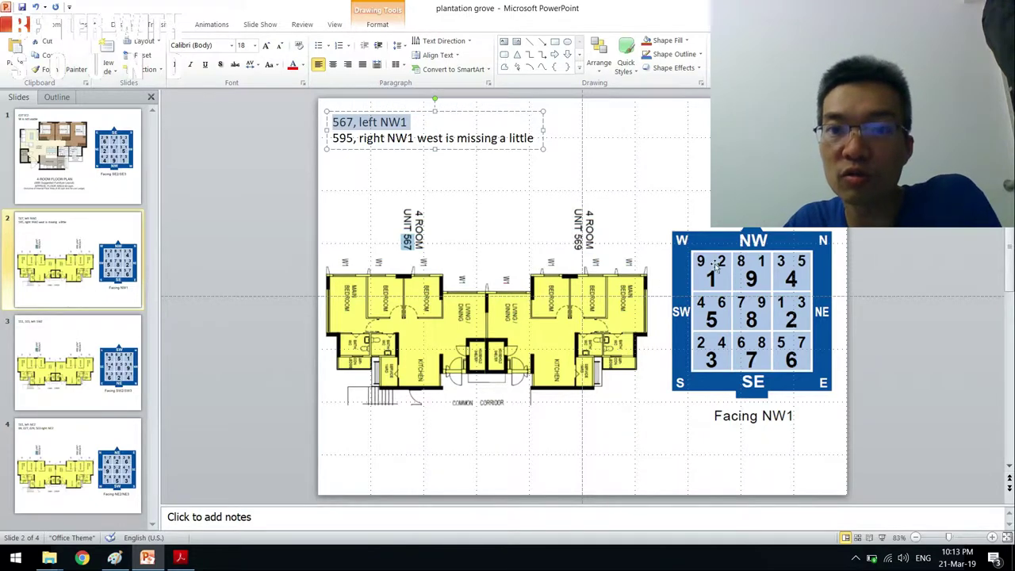
pyautogui.moveTo(760, 313)
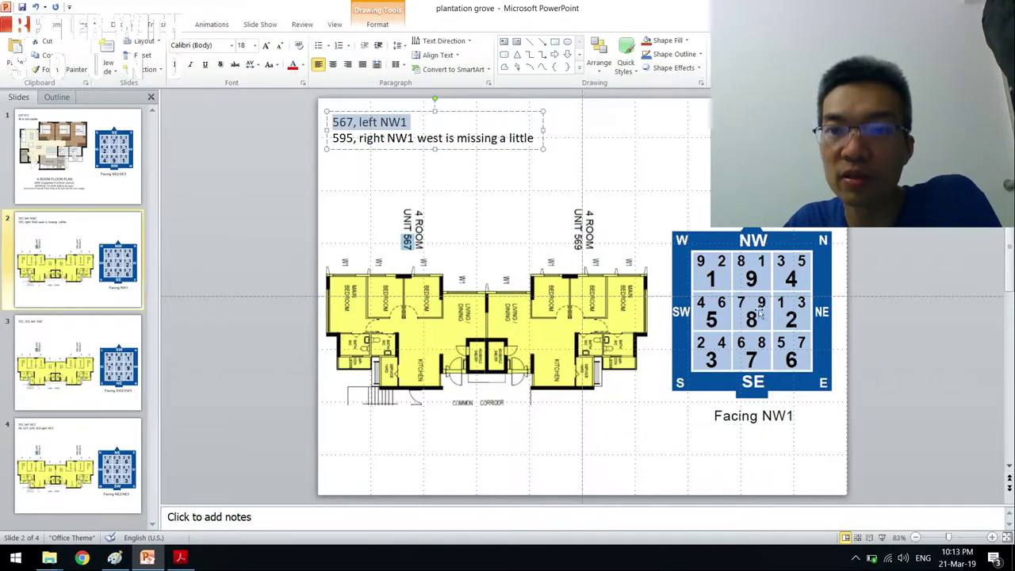
pyautogui.moveTo(789, 324)
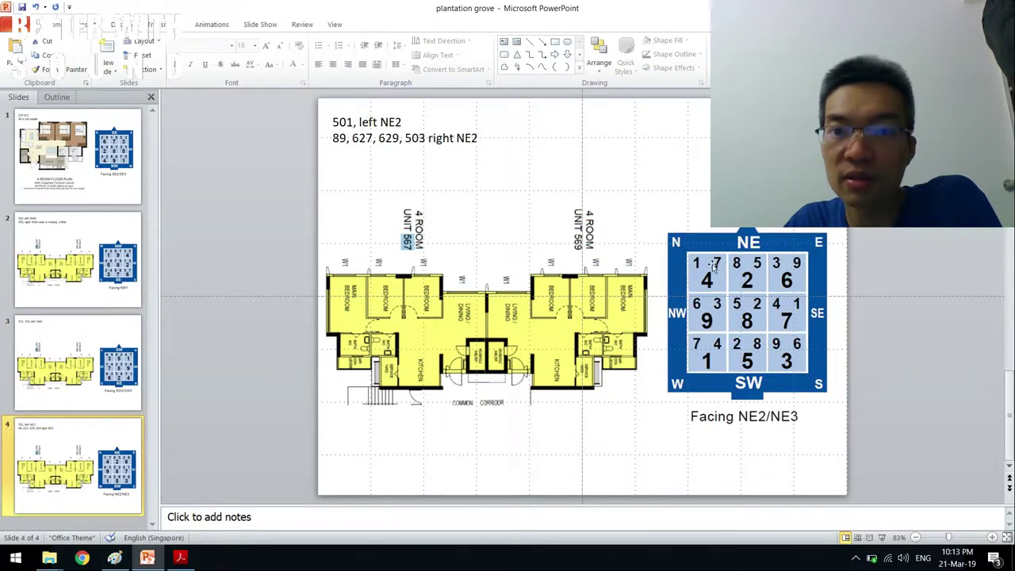
pyautogui.moveTo(698, 341)
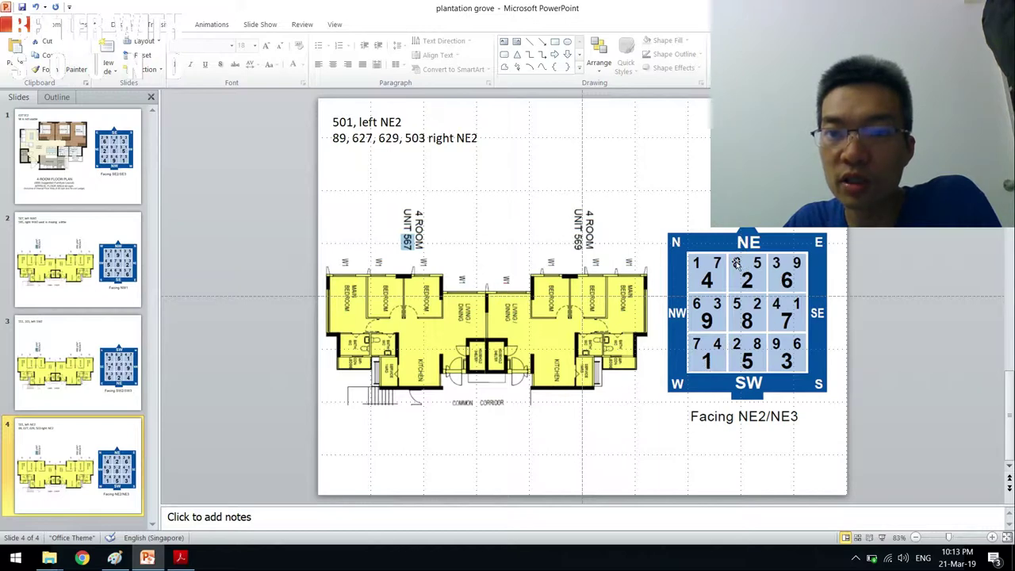
pyautogui.moveTo(745, 285)
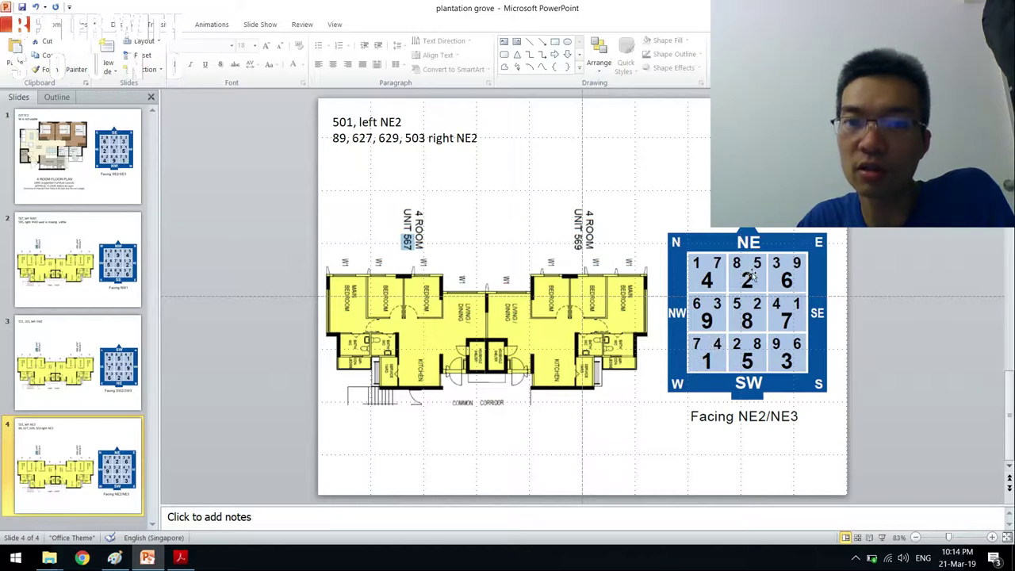
pyautogui.moveTo(709, 356)
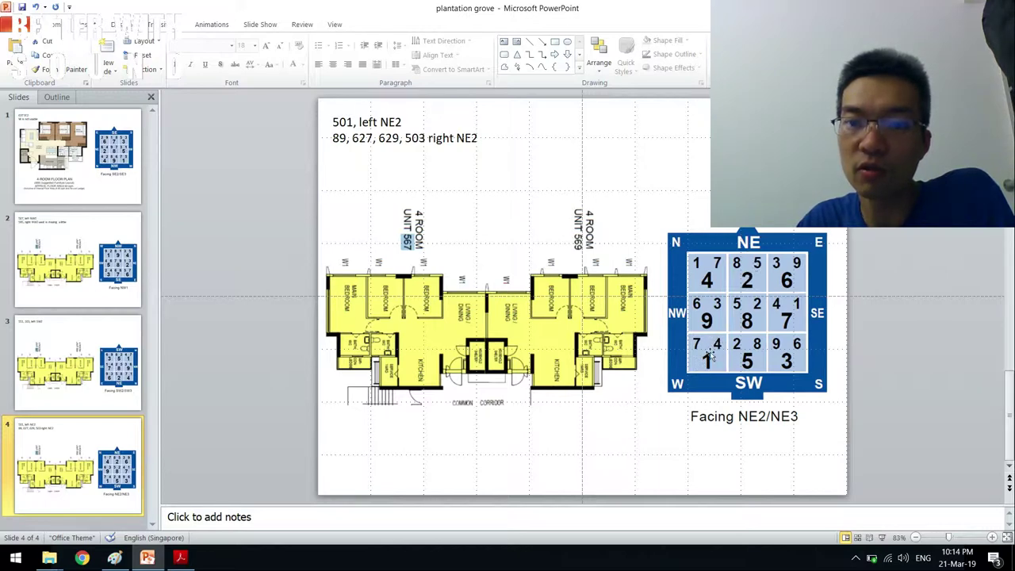
pyautogui.click(77, 260)
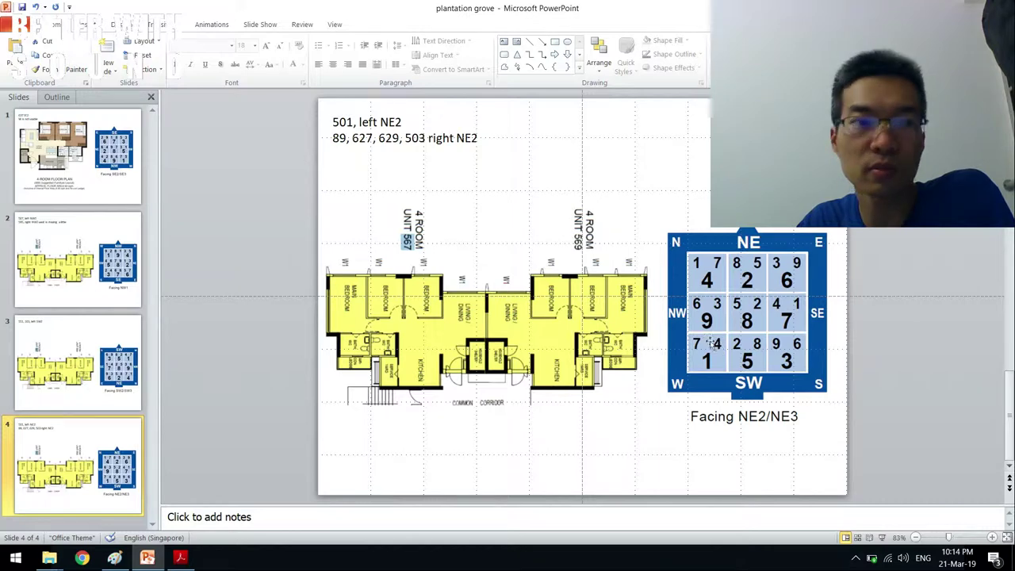
pyautogui.moveTo(717, 355)
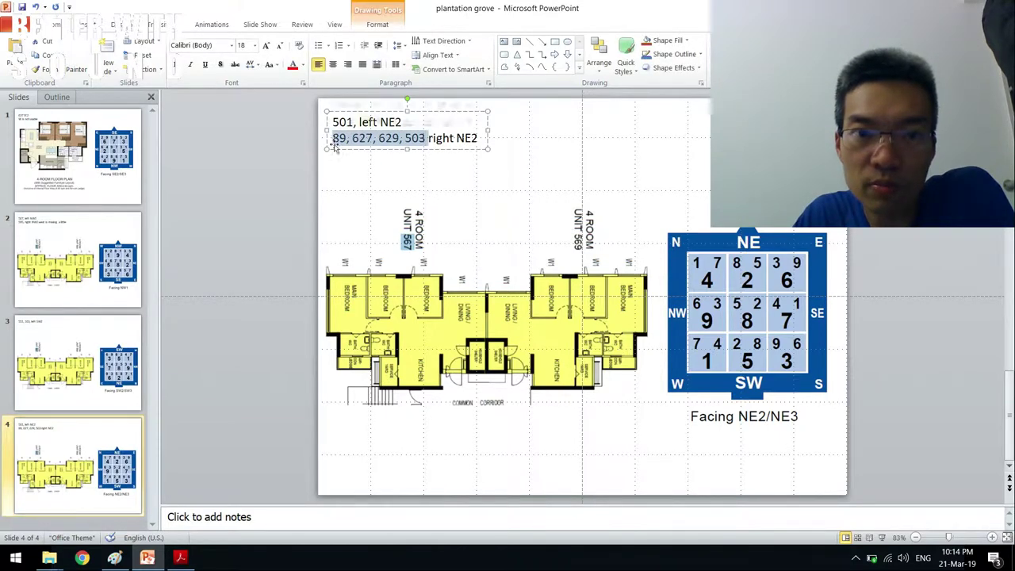
pyautogui.moveTo(734, 287)
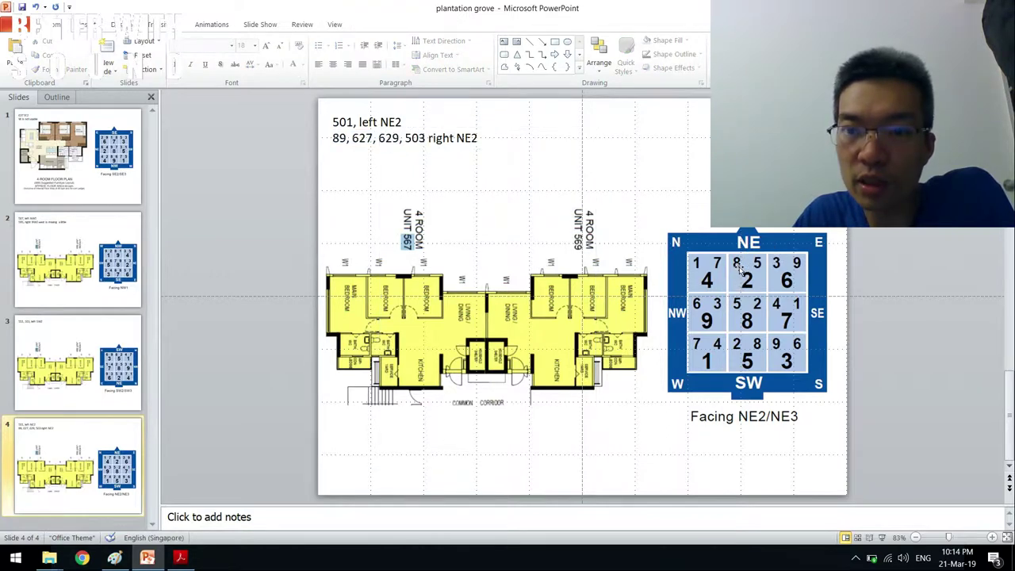
pyautogui.click(77, 259)
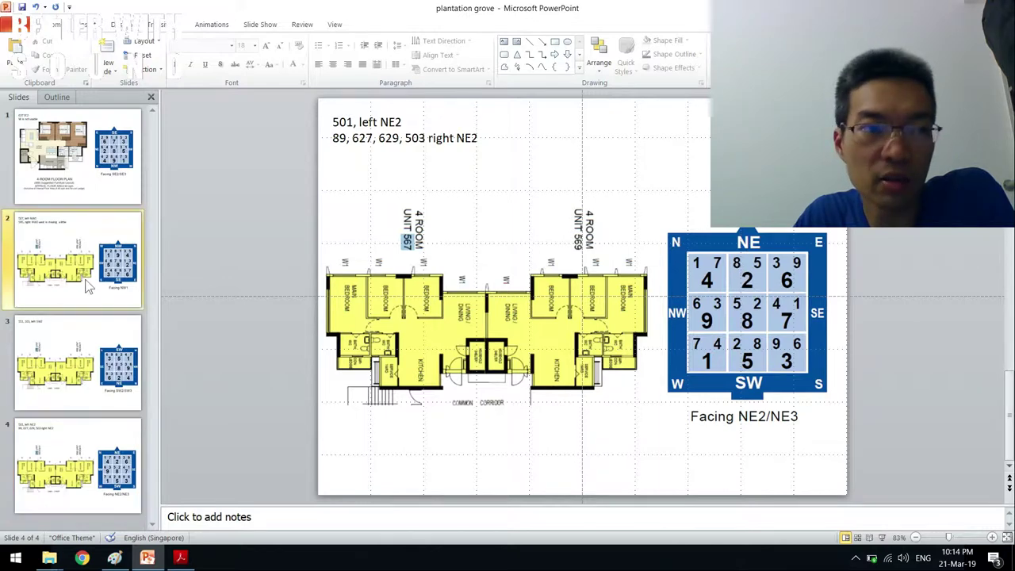
pyautogui.click(77, 259)
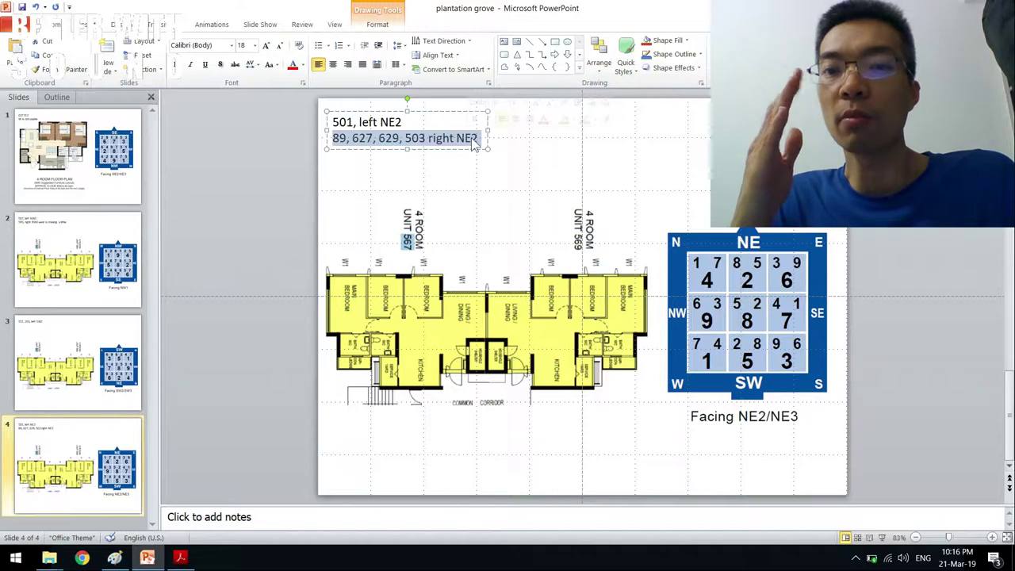
pyautogui.click(257, 193)
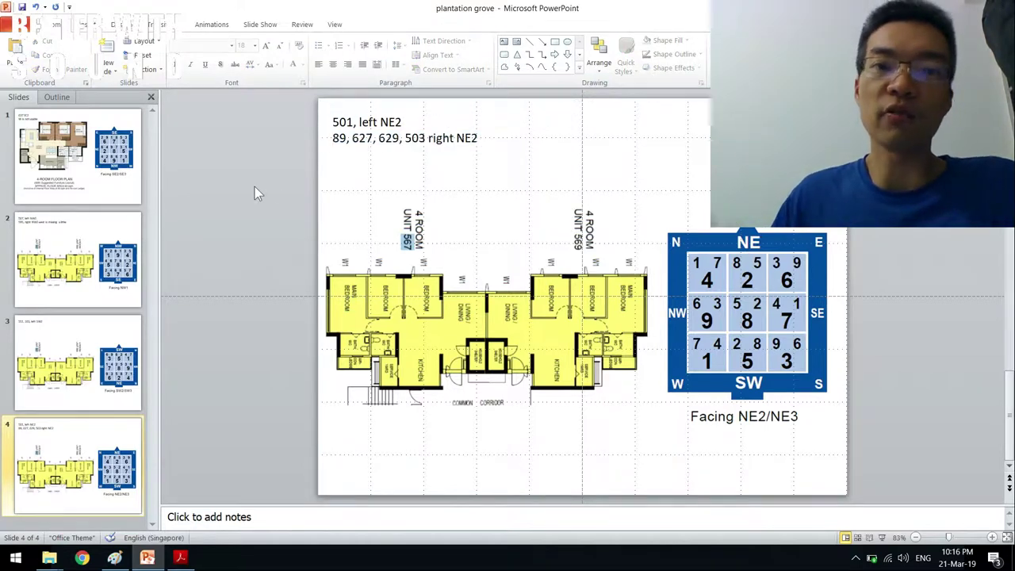